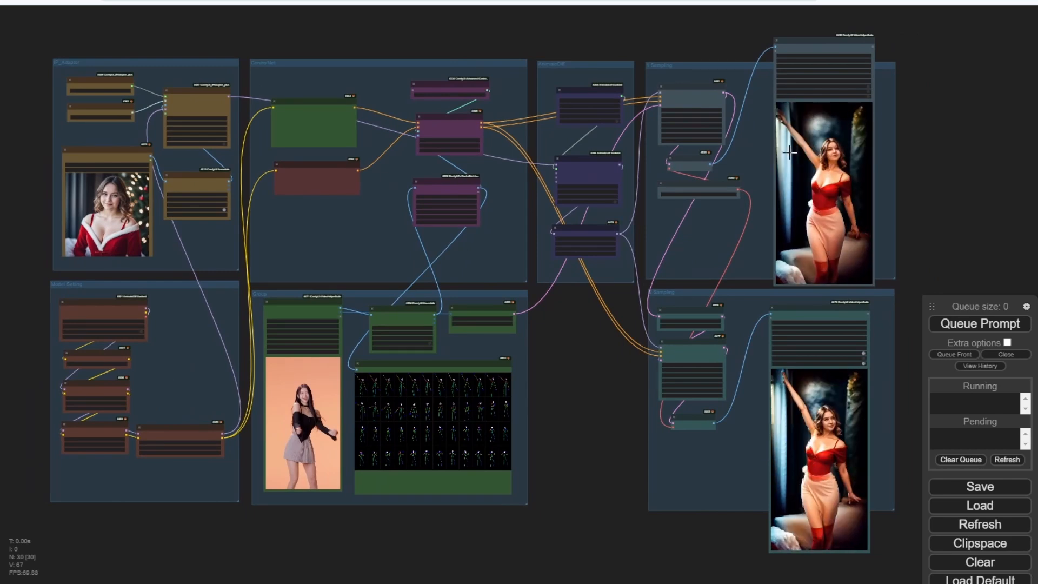
mouse_move(177, 376)
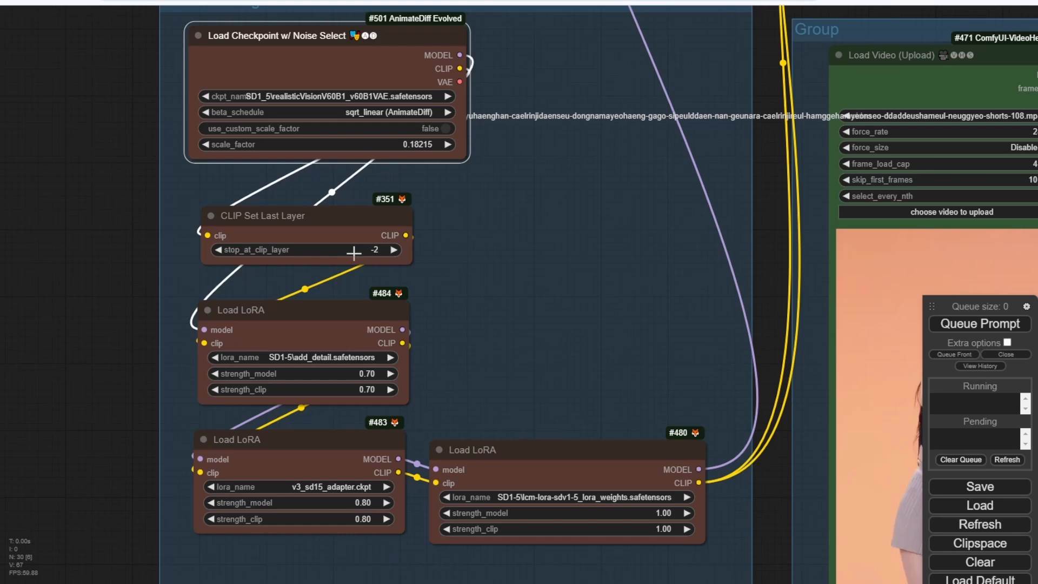
mouse_move(407, 414)
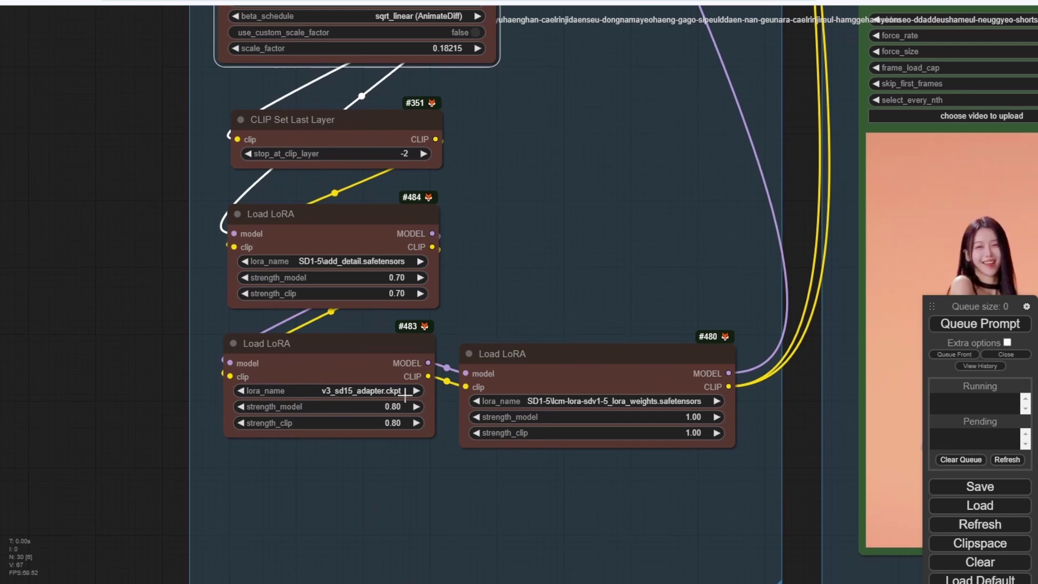
mouse_move(532, 497)
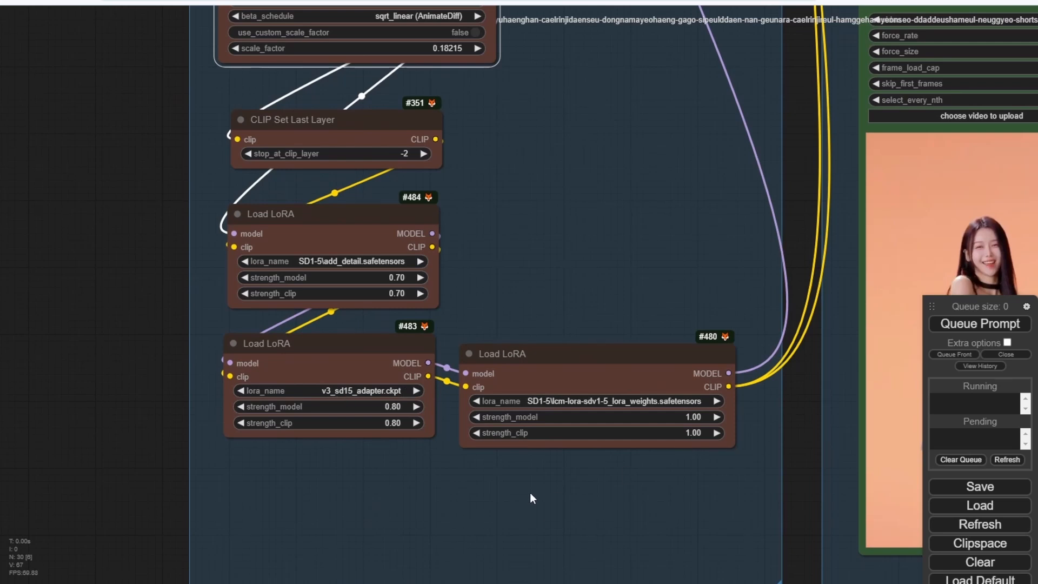
mouse_move(600, 218)
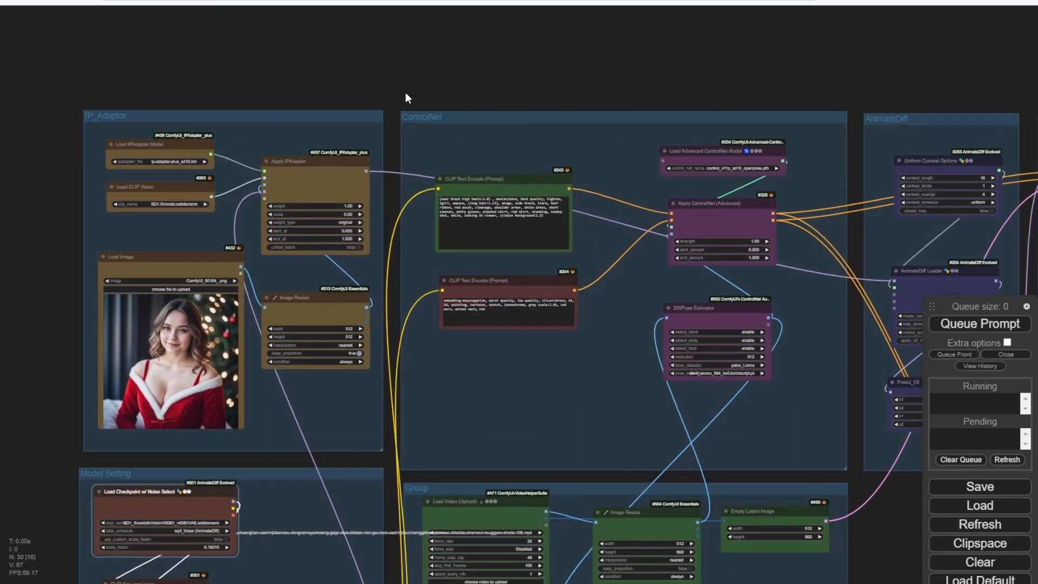
mouse_move(225, 257)
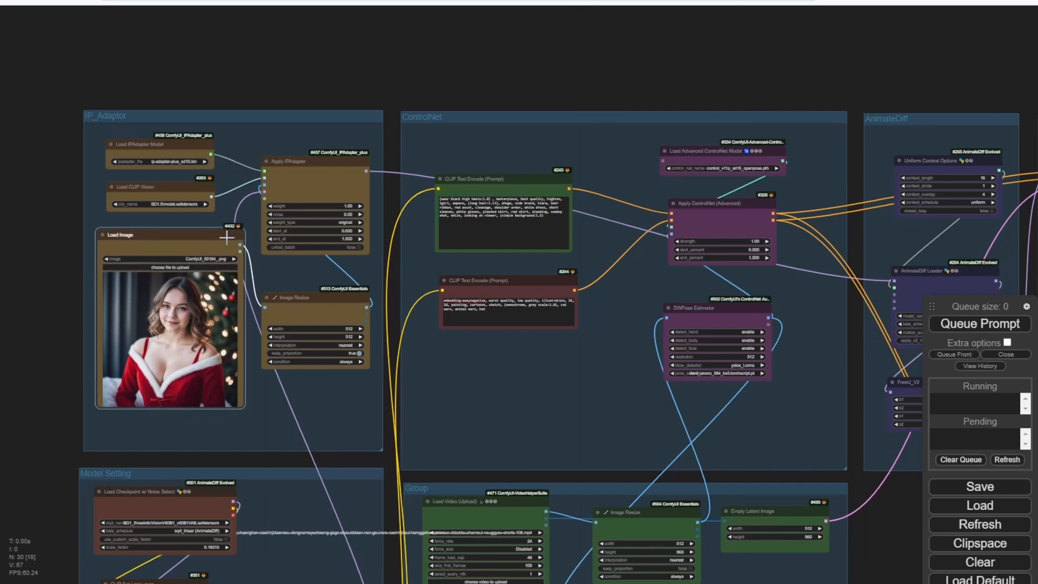
mouse_move(218, 336)
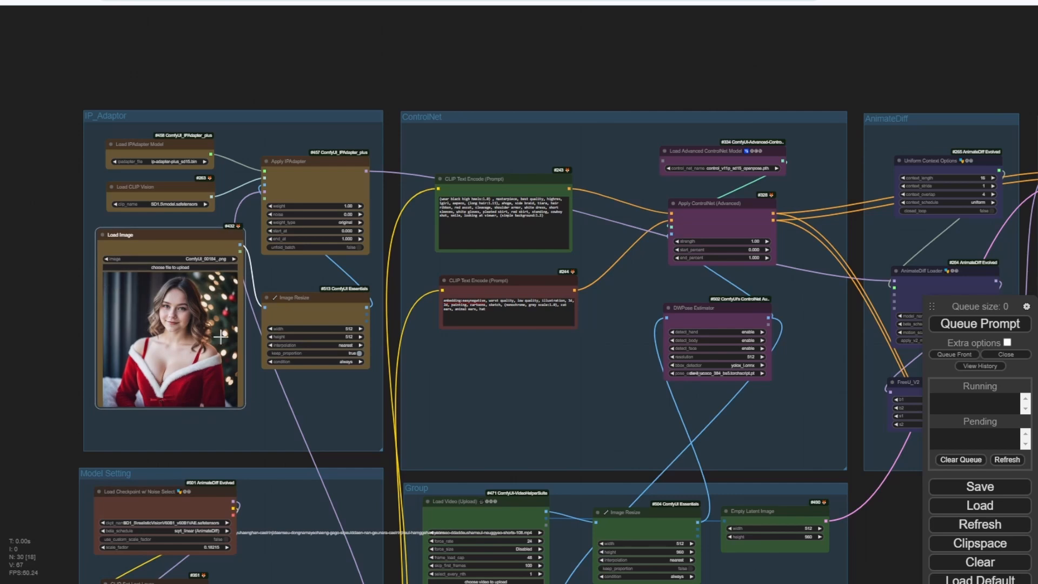
mouse_move(296, 248)
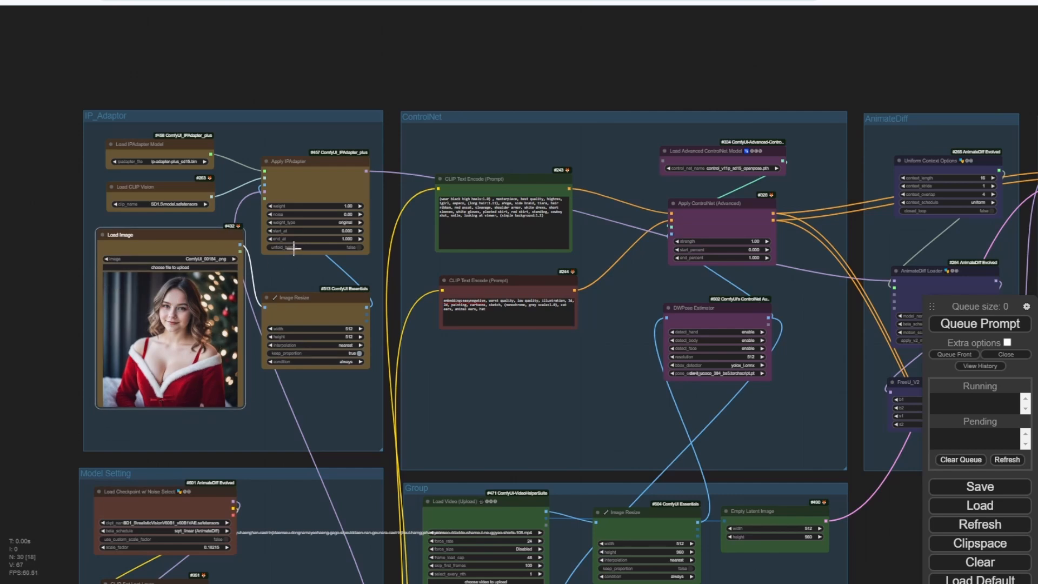
mouse_move(388, 231)
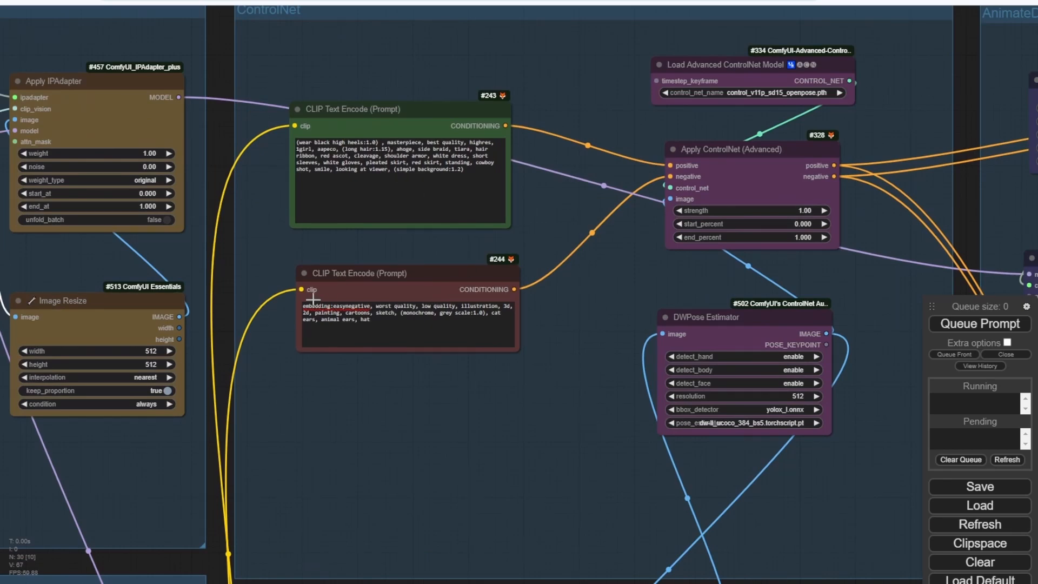
Navigate the canvas to the IPAdapter group's Load Image node for the gold-dress style photo.
scroll(down, 3)
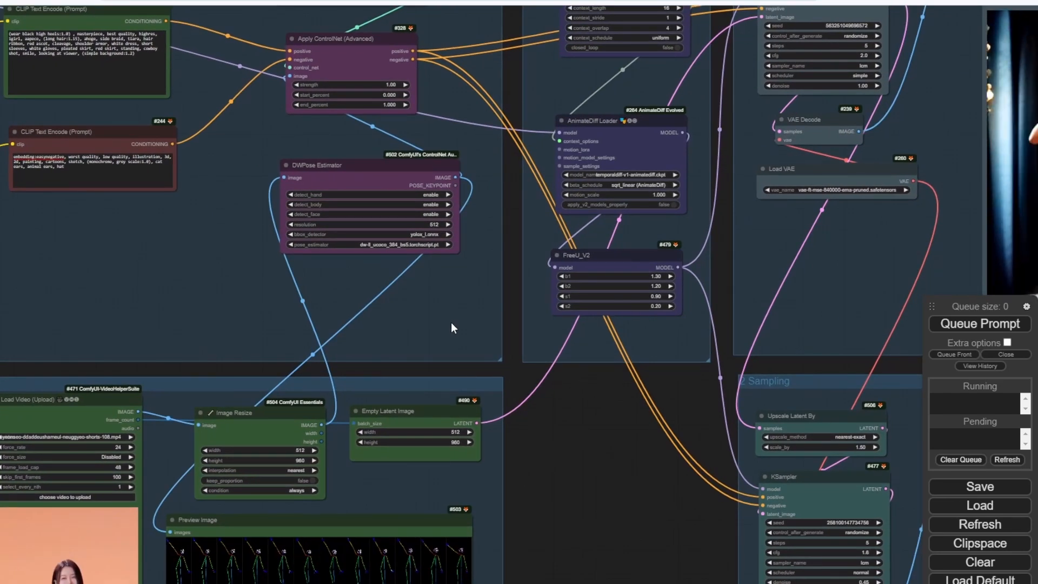
mouse_move(230, 426)
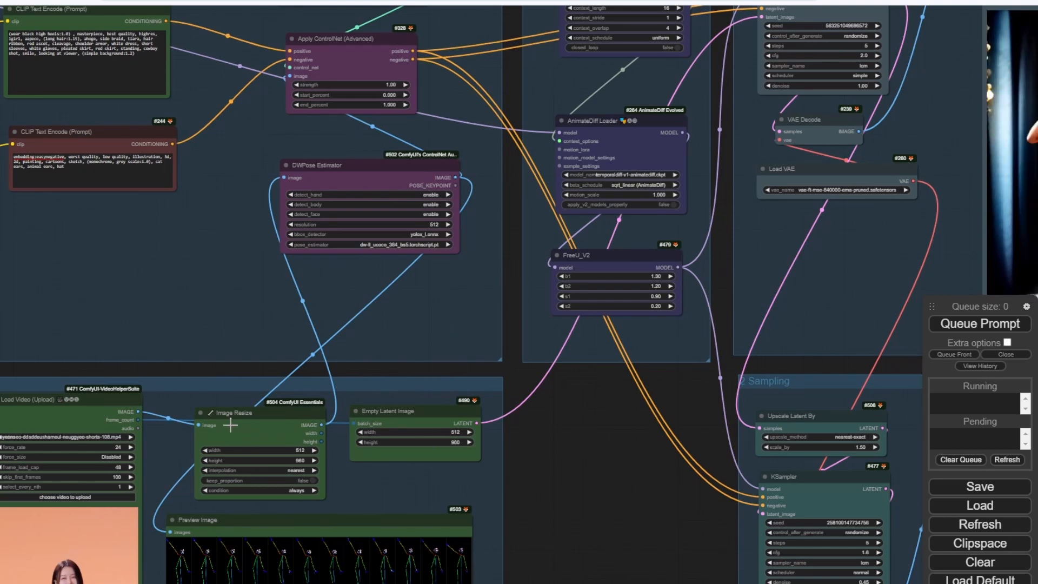
drag(258, 412, 209, 168)
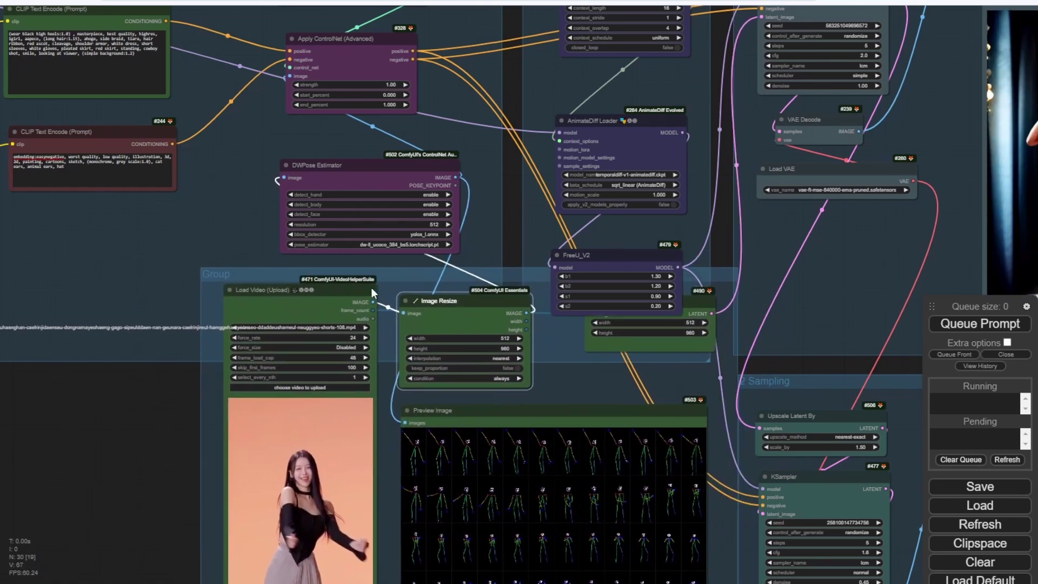
drag(371, 291, 442, 270)
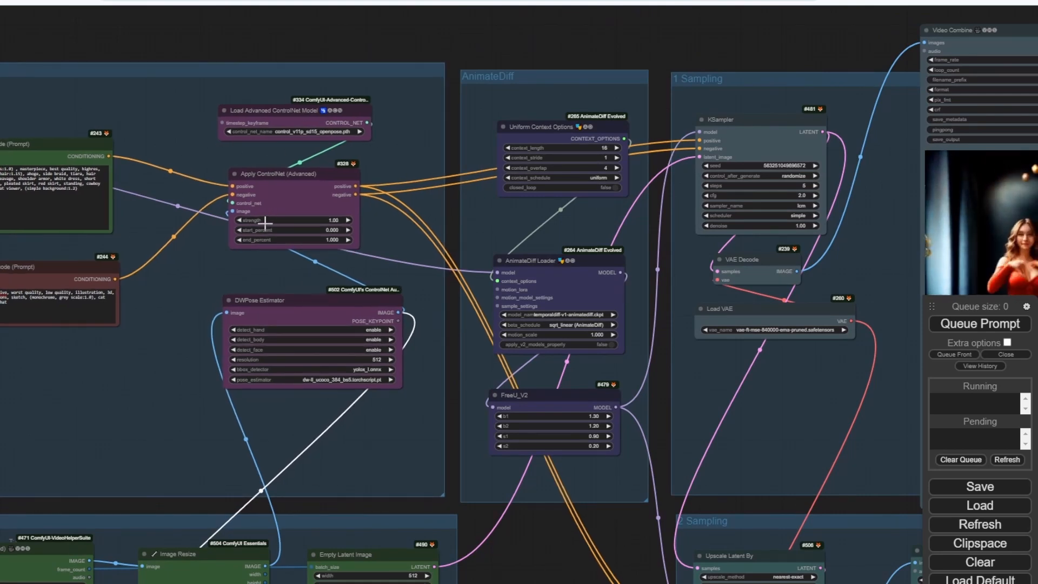
mouse_move(452, 159)
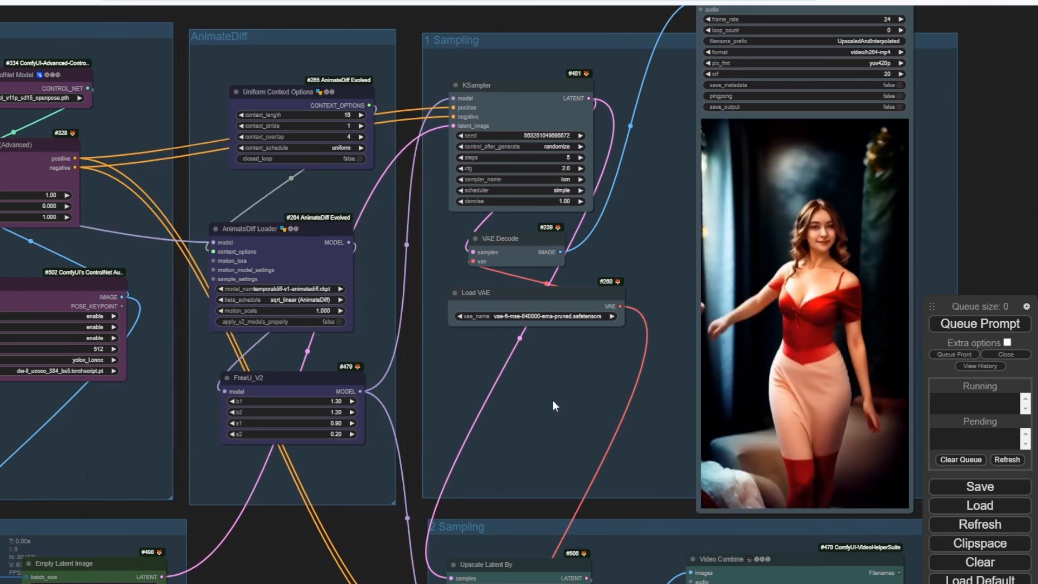
scroll(down, 3)
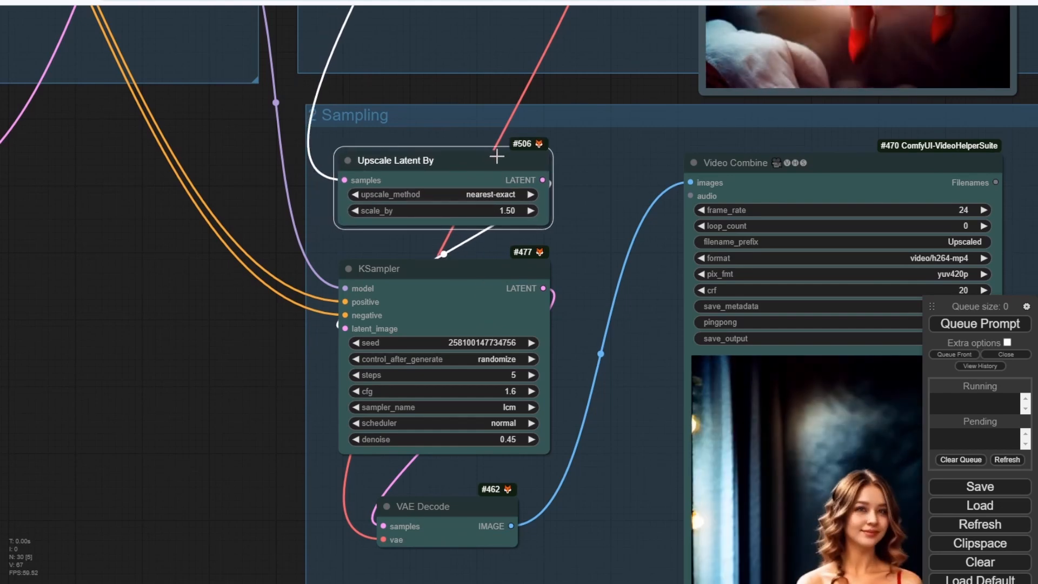
scroll(down, 3)
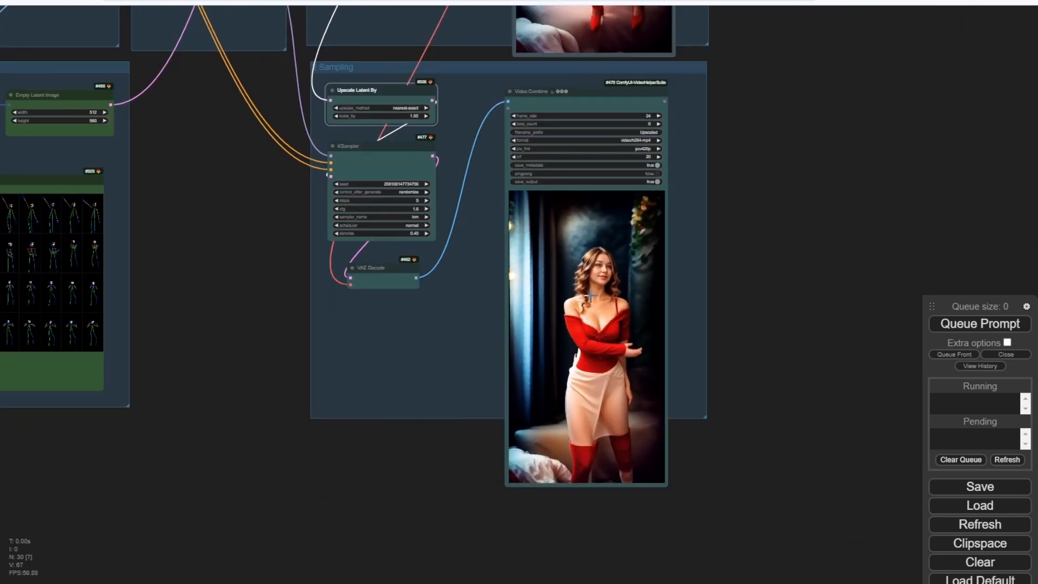
scroll(down, 3)
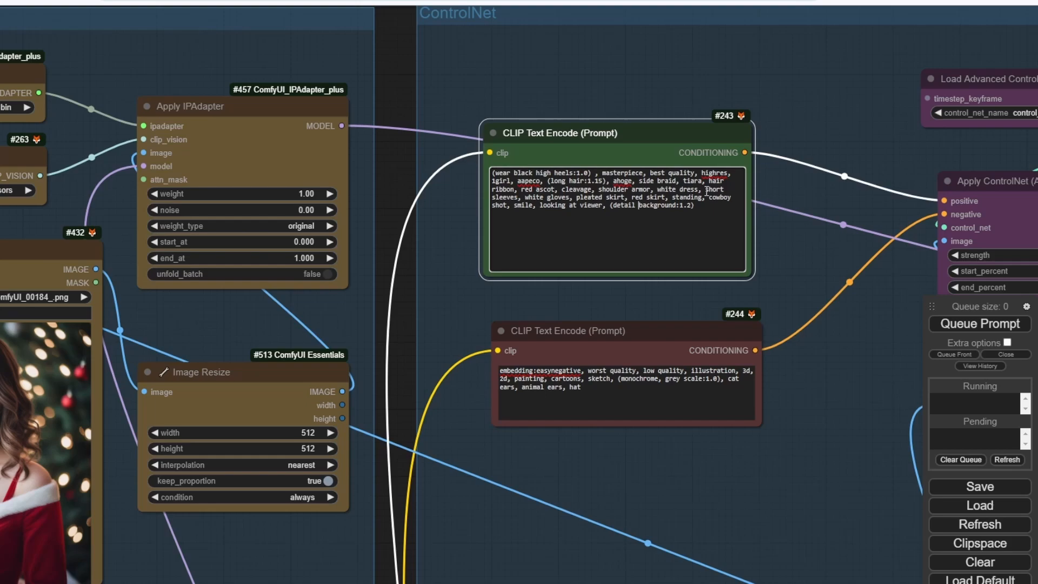
scroll(down, 3)
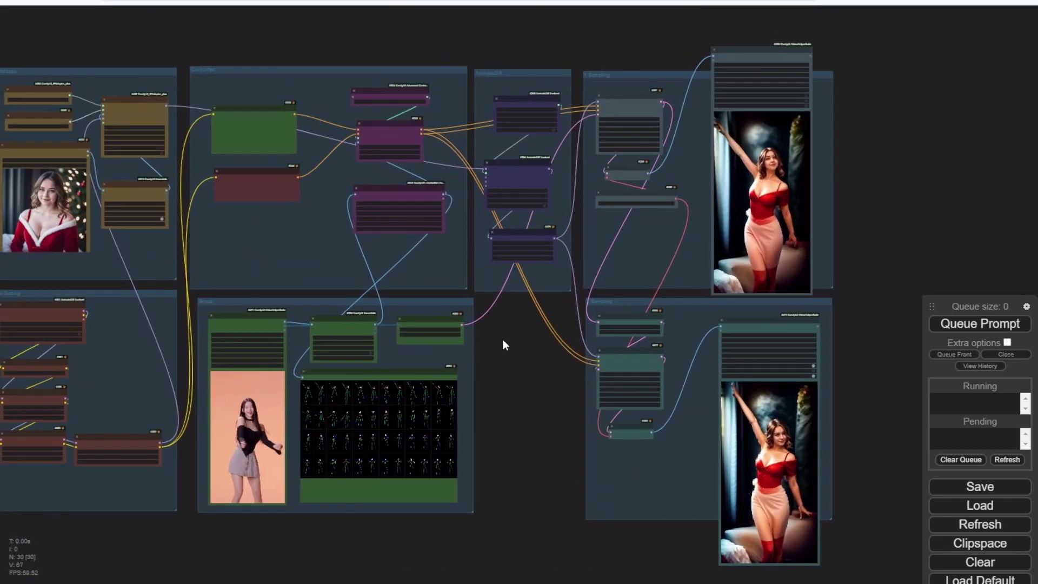
drag(502, 344, 420, 311)
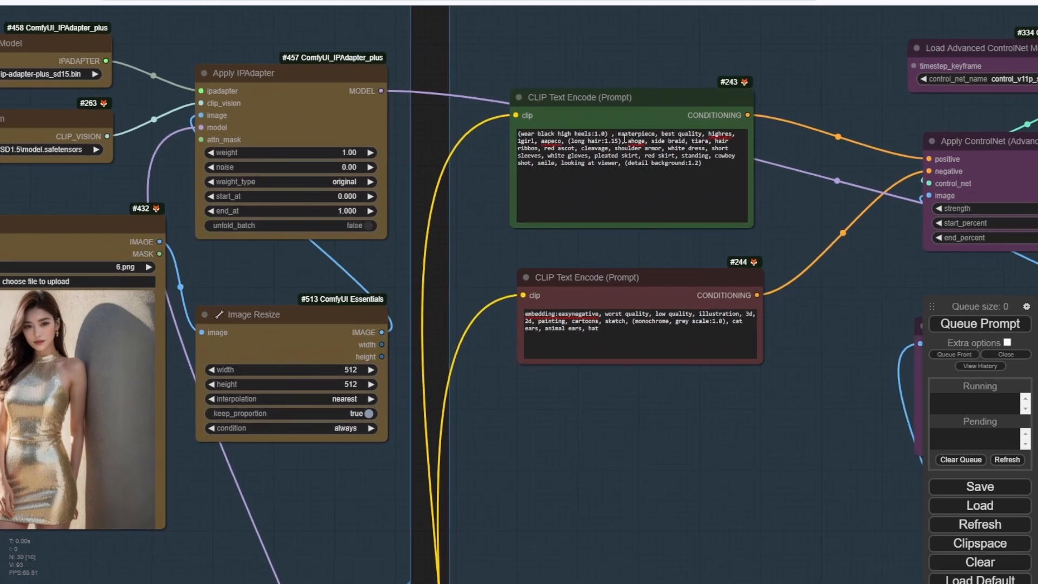
Select 'black' in the positive prompt and queue a render of the styled dance video.
double_click(546, 134)
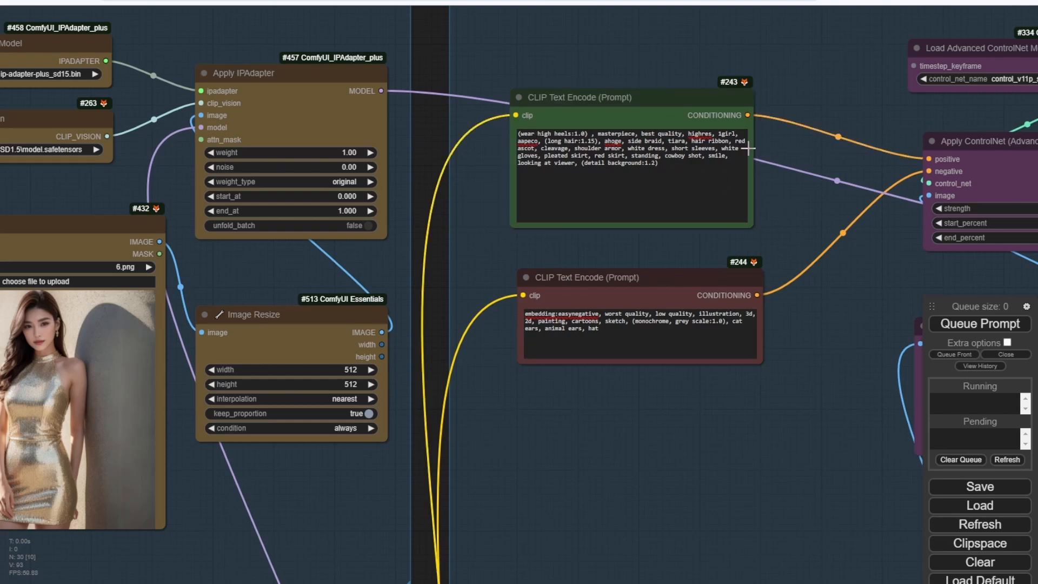
scroll(down, 3)
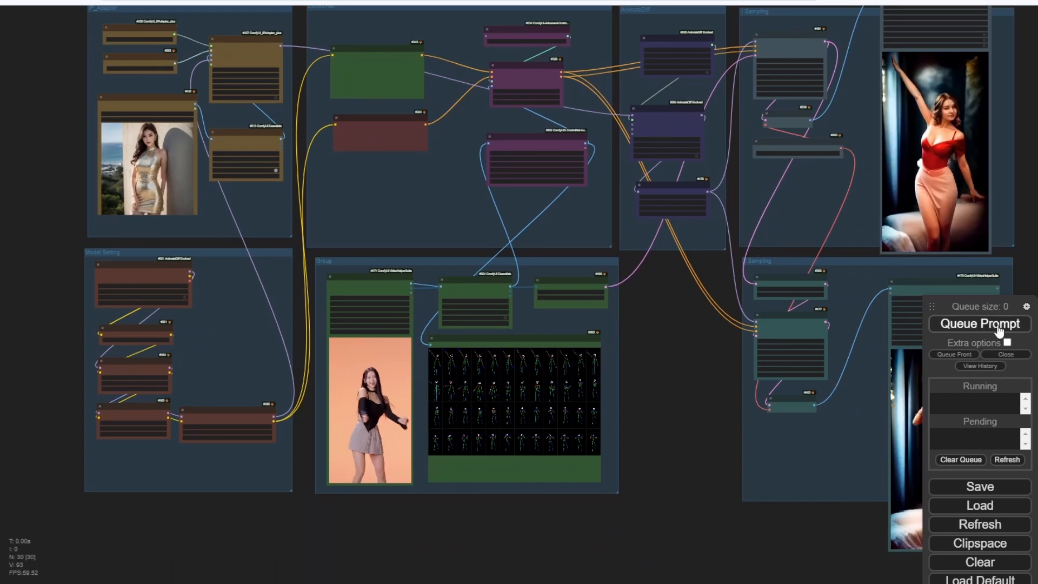
click(979, 323)
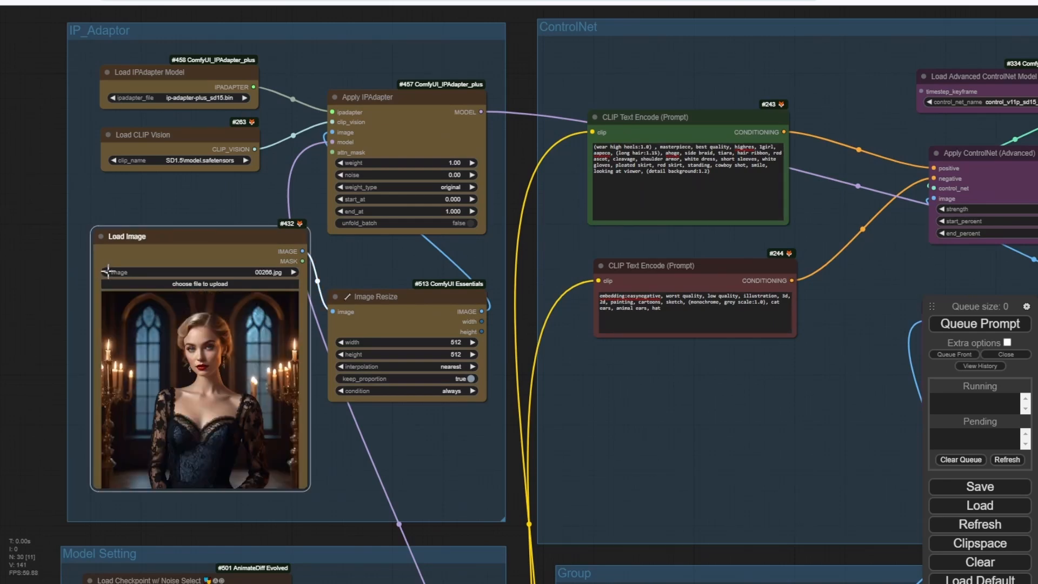
Scroll to review the rendered blue-lace video output.
scroll(down, 3)
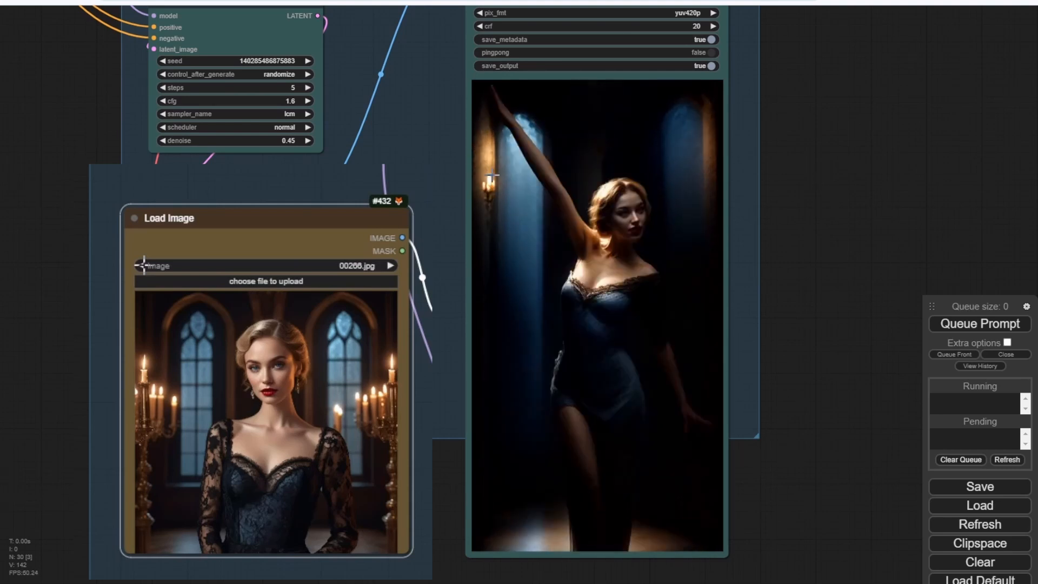
mouse_move(849, 257)
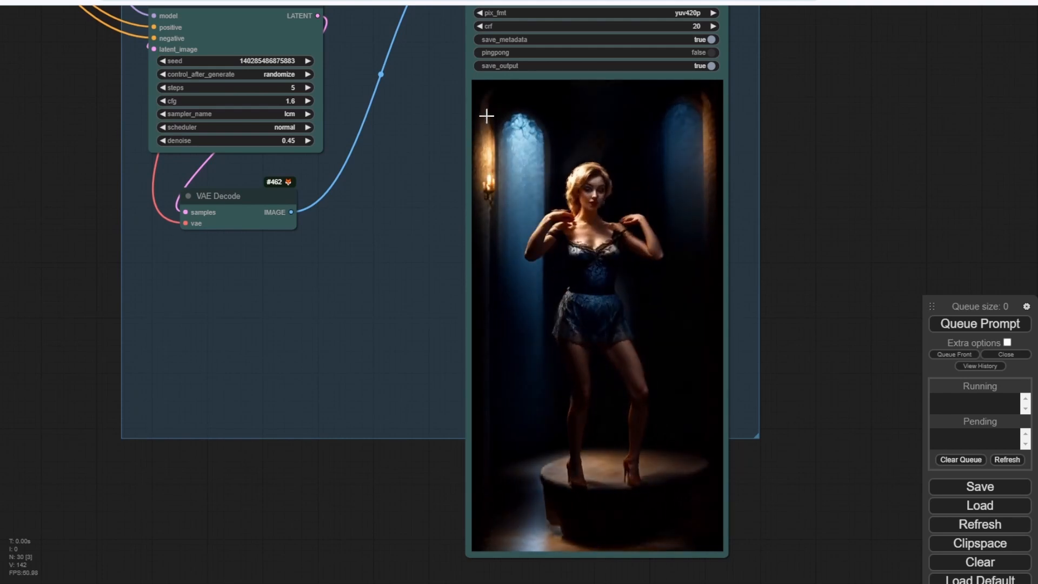
mouse_move(847, 255)
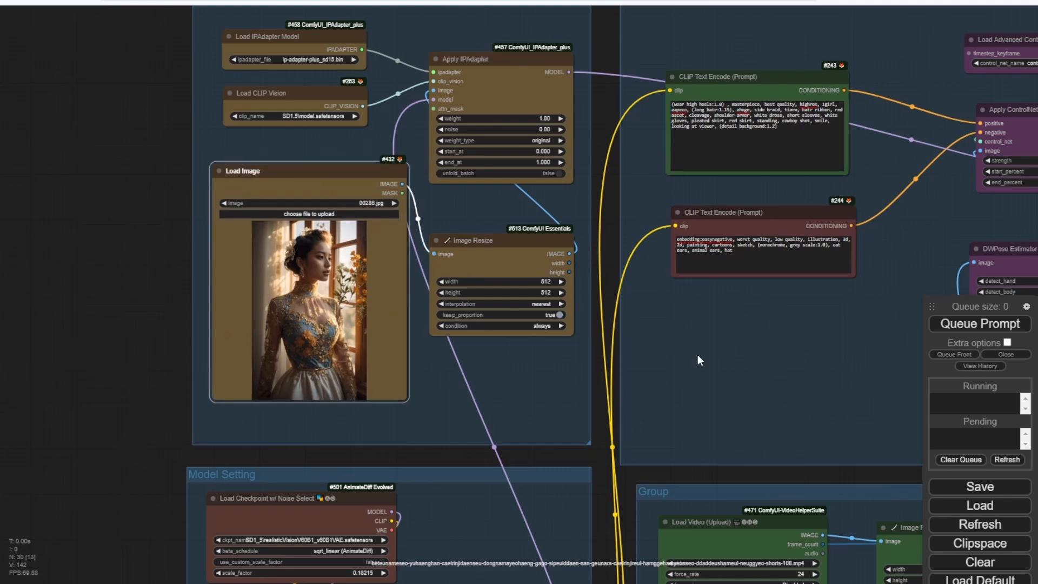
Queue a render using the floral-dress portrait as the style reference.
click(979, 324)
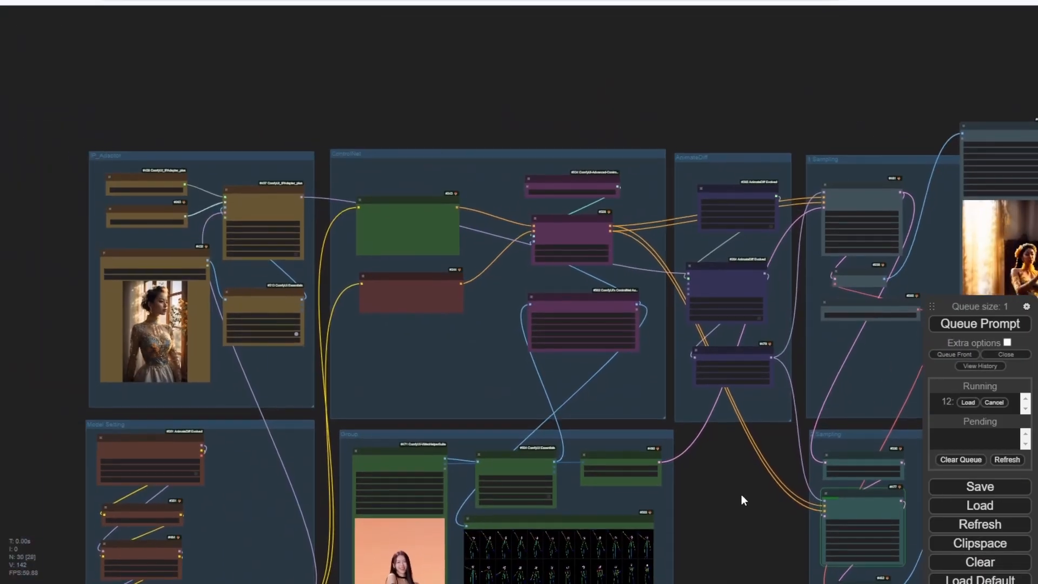
scroll(down, 3)
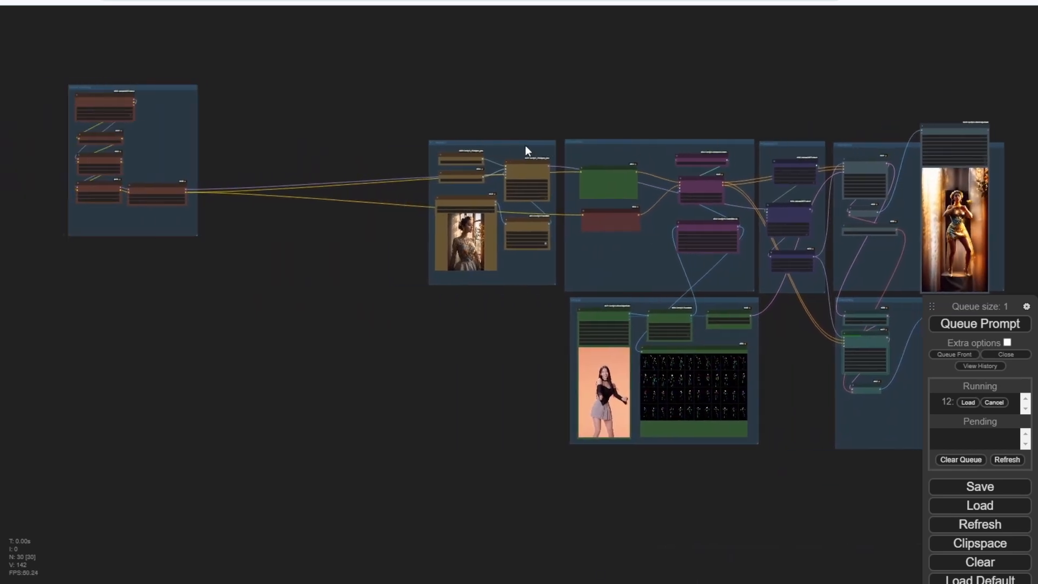
Drag the workflow groups into a tidier arrangement and dismiss the add-node list.
drag(526, 150, 288, 233)
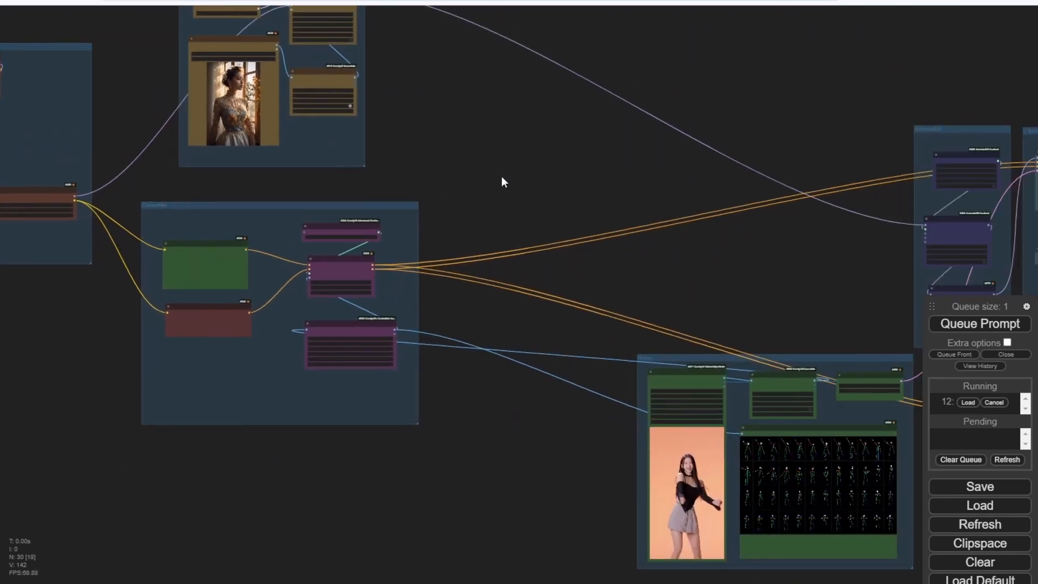
drag(502, 182, 652, 122)
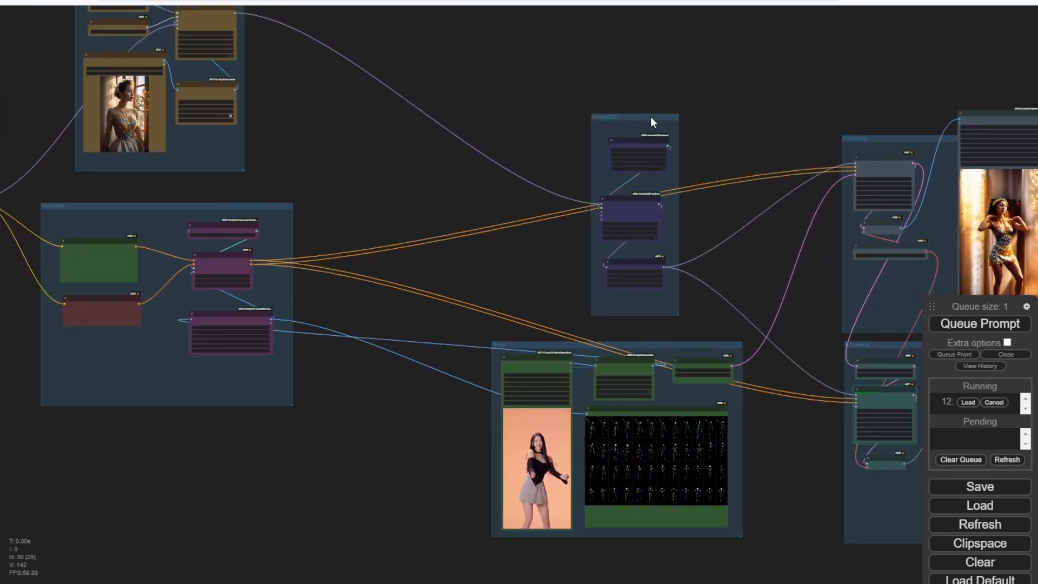
drag(652, 122, 524, 200)
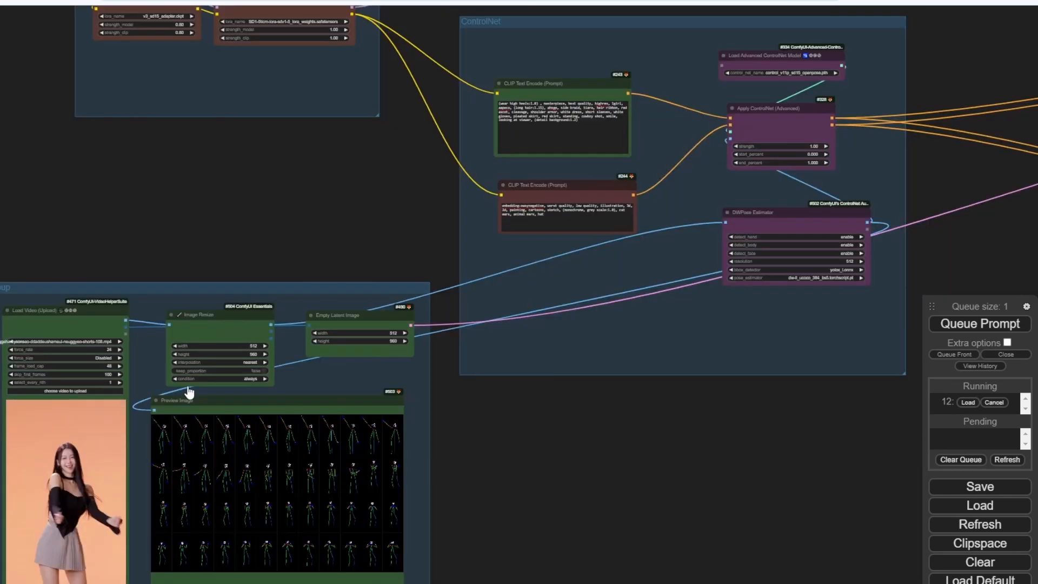
mouse_move(943, 175)
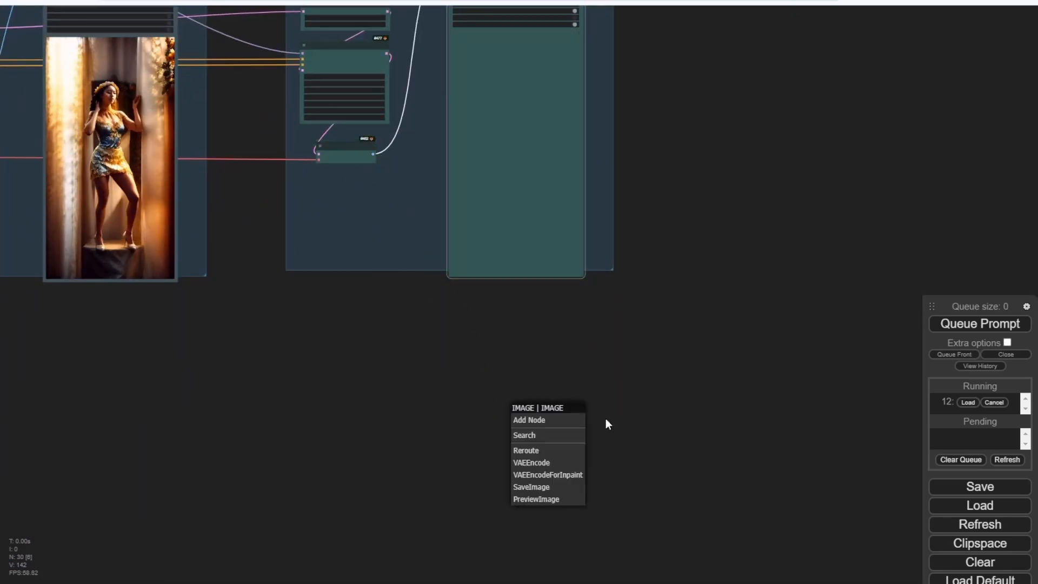
click(525, 435)
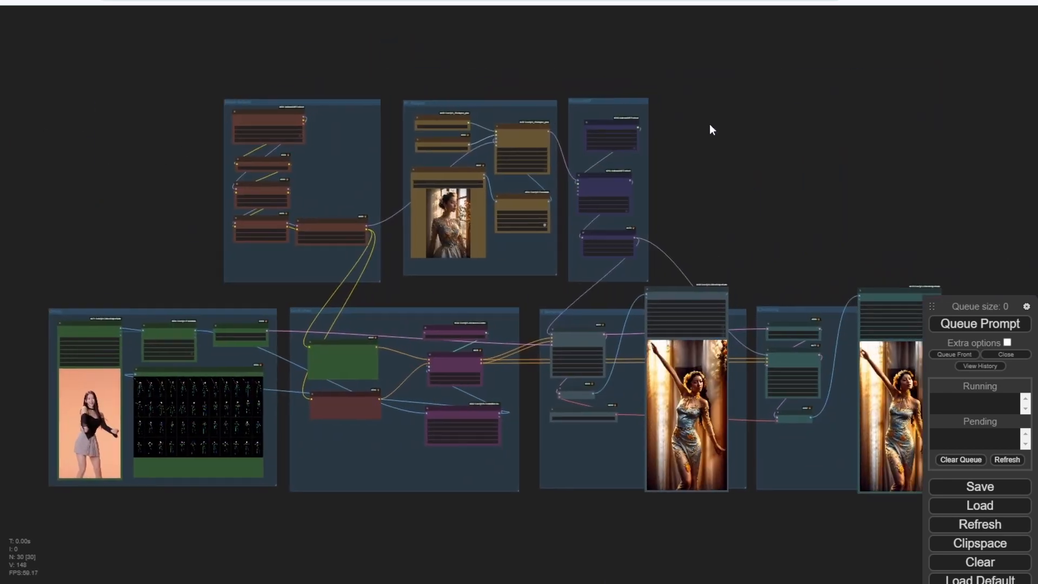
Set frame_load_cap on the Load Video (Upload) node to 48 frames.
drag(711, 129, 442, 110)
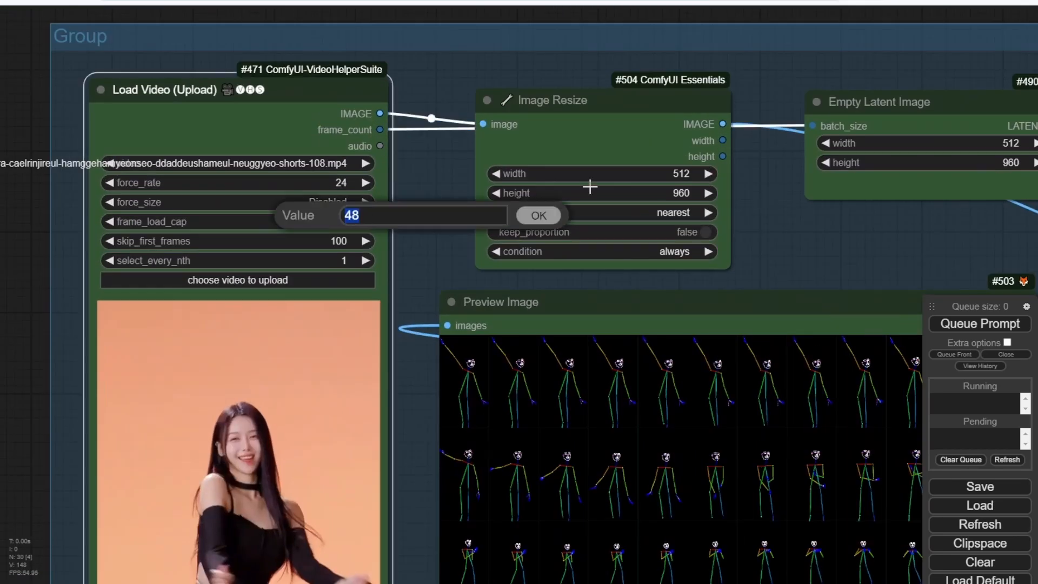
click(538, 216)
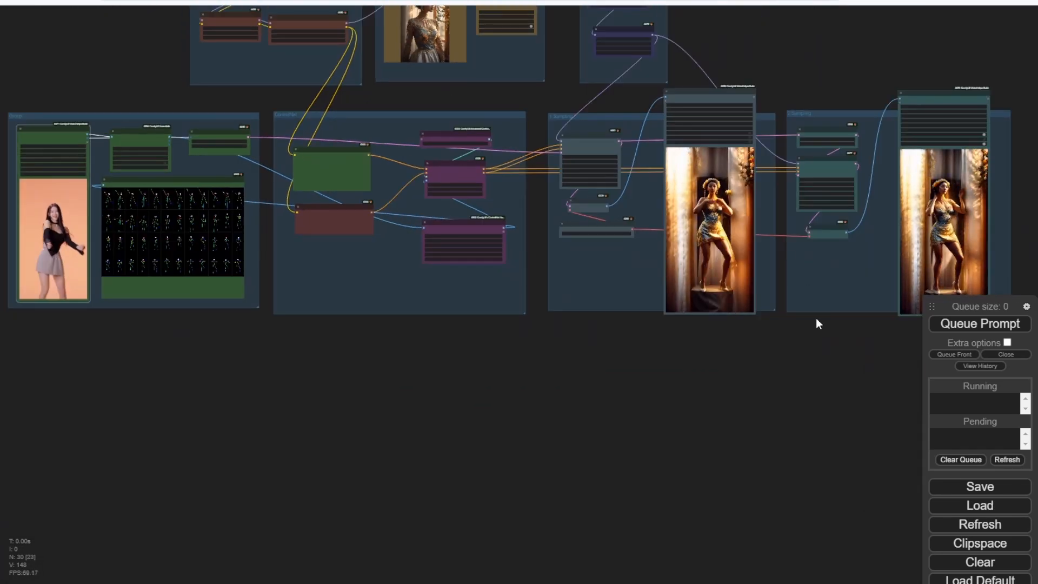
click(979, 325)
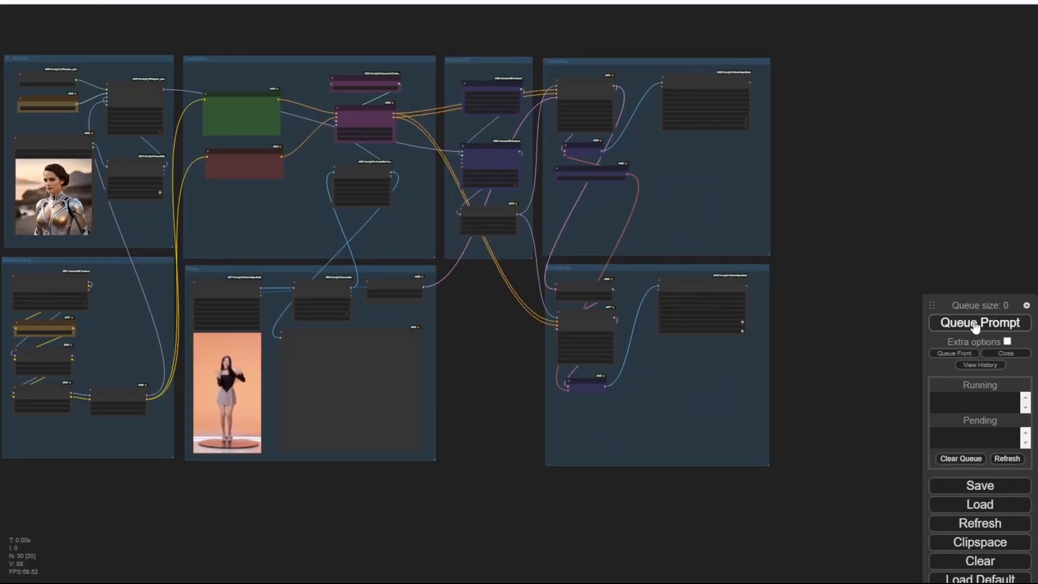
Queue a render styled after the silver-armour portrait.
click(977, 322)
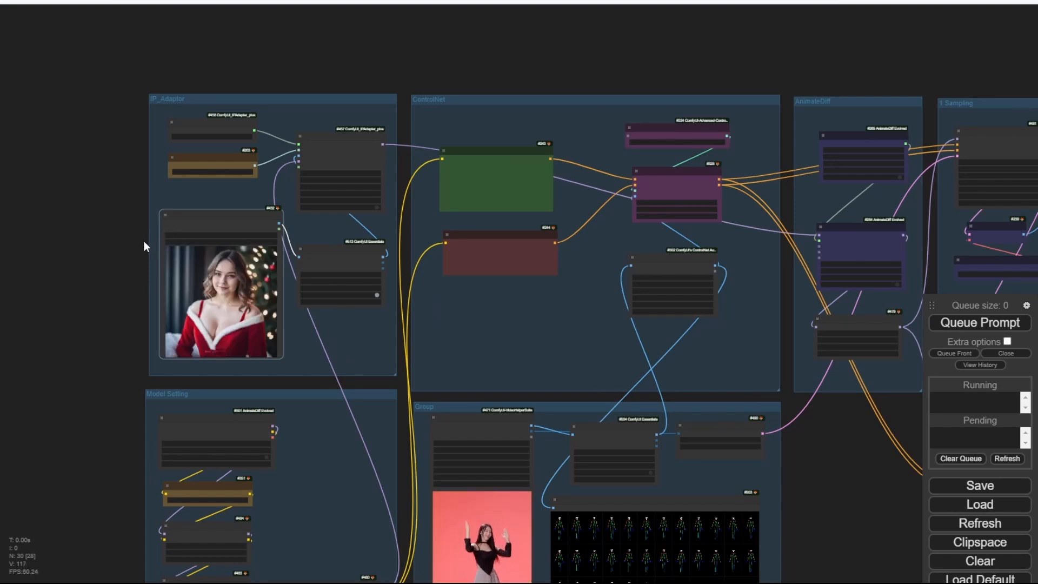
Set frame_load_cap to 500 and queue the Santa-outfit styled render.
scroll(down, 3)
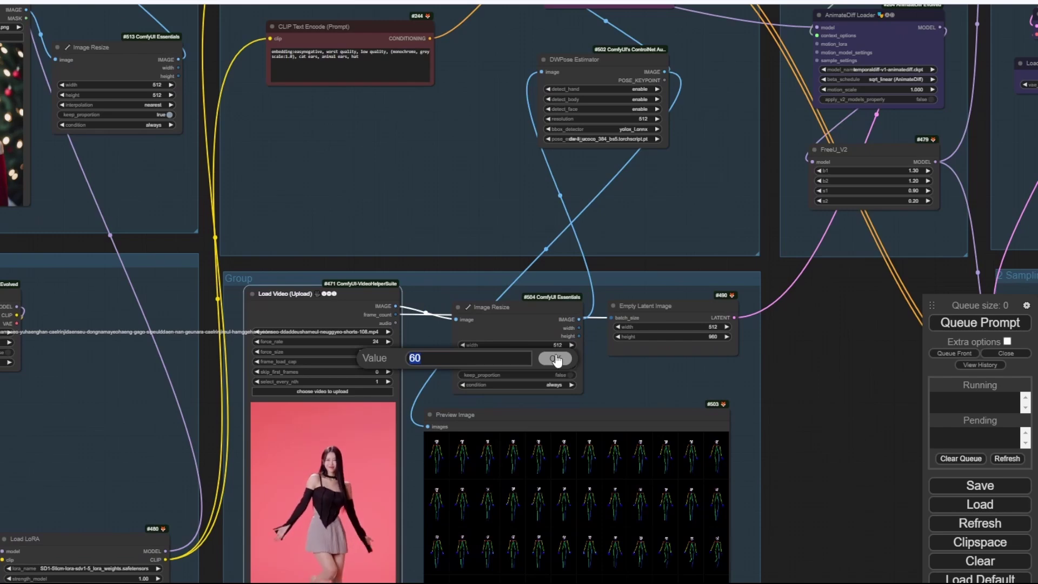
text(500)
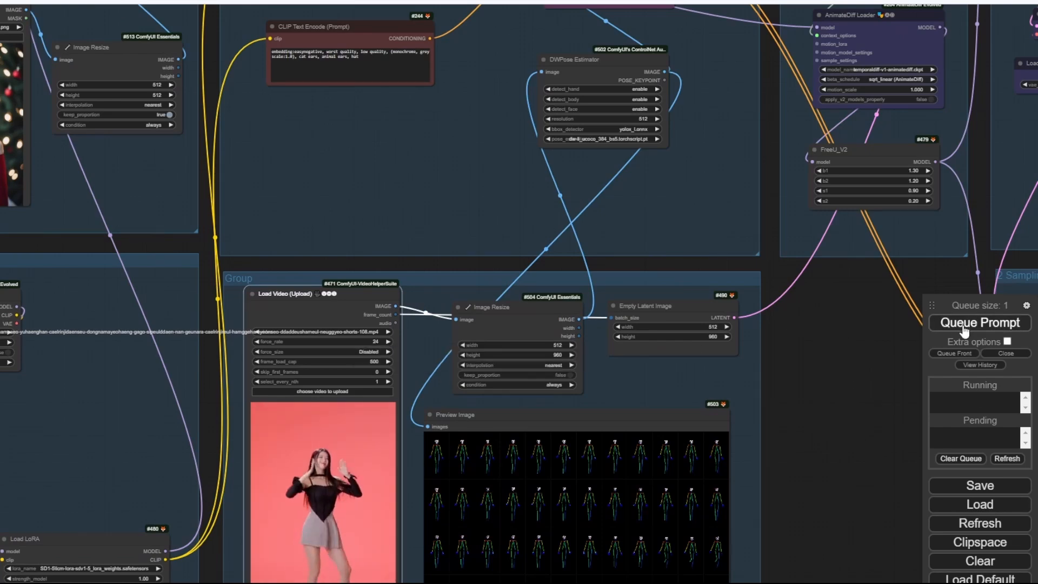
click(980, 323)
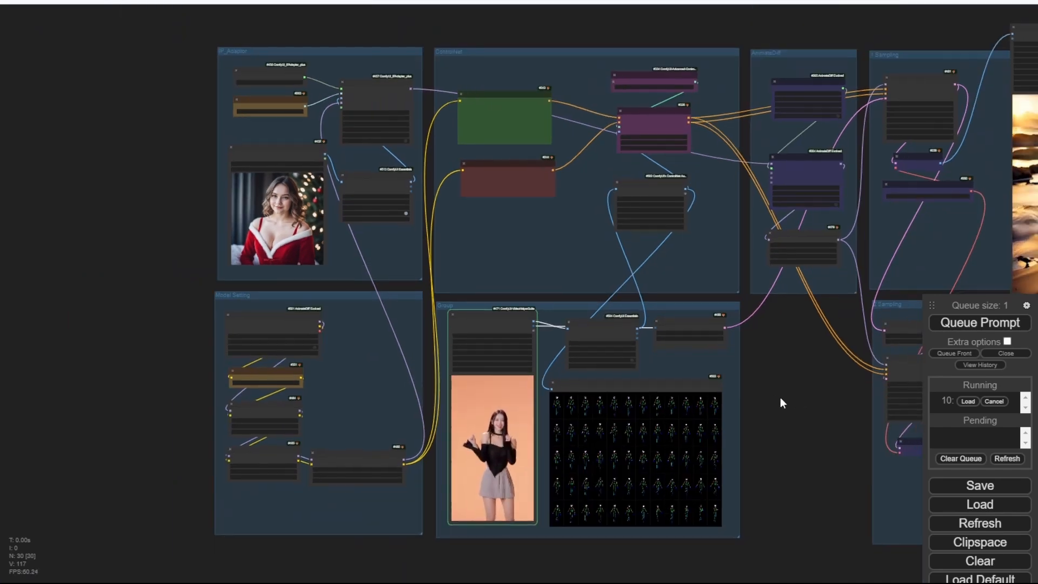